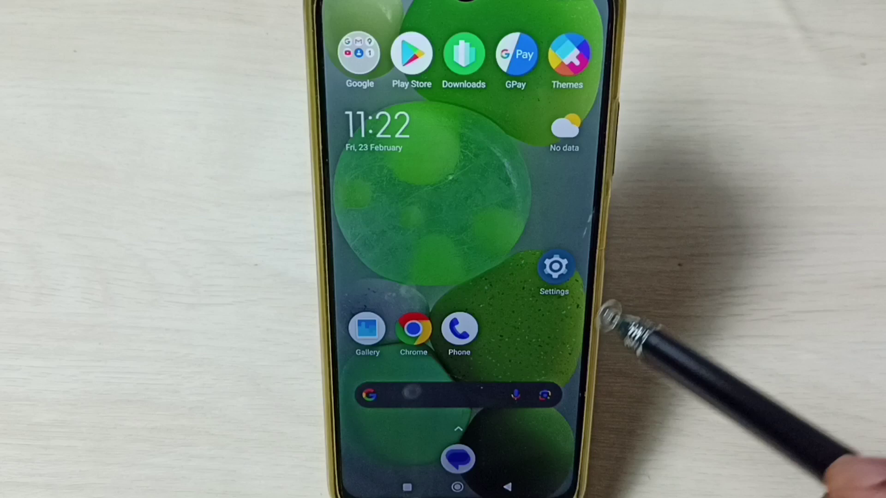
# Launch the Settings app from the home screen
pyautogui.click(555, 267)
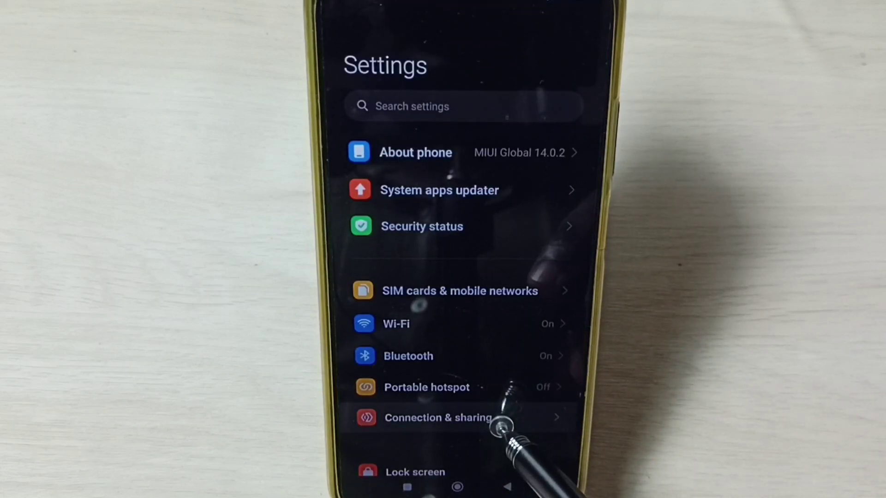
# Go to Connection & sharing and start Reset Wi-Fi, mobile networks, and Bluetooth
pyautogui.click(437, 417)
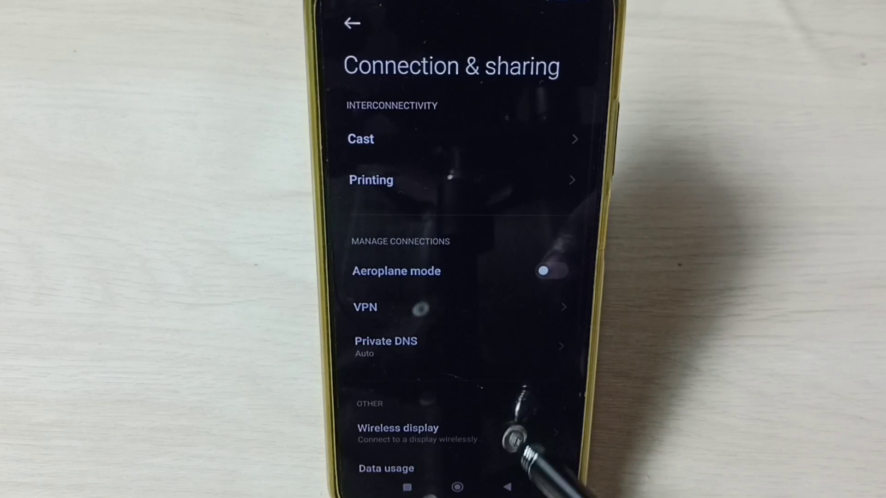
pyautogui.scroll(-3)
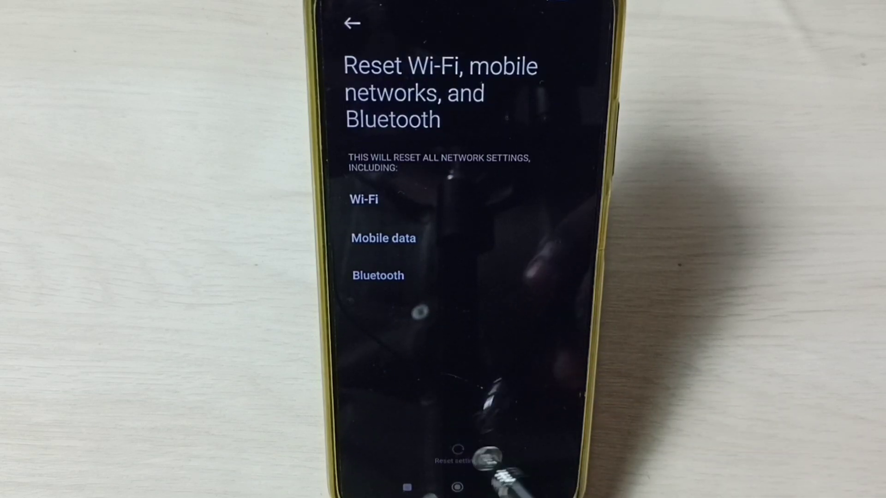
pyautogui.click(456, 463)
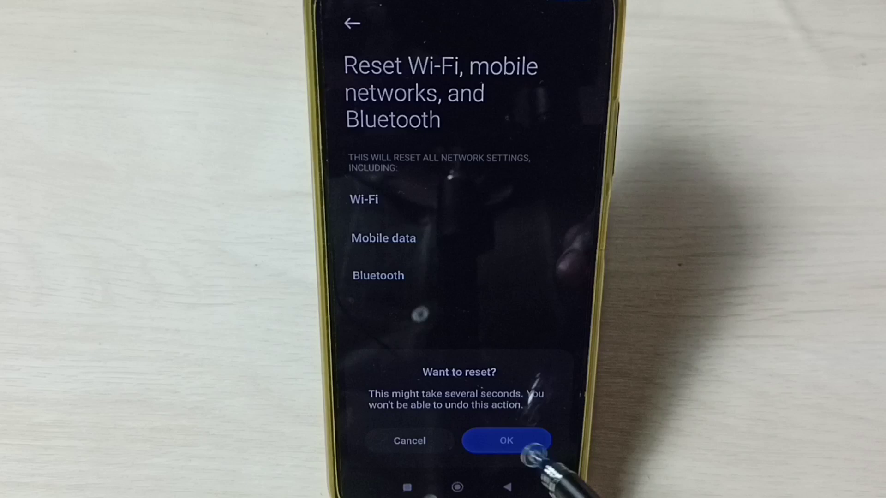